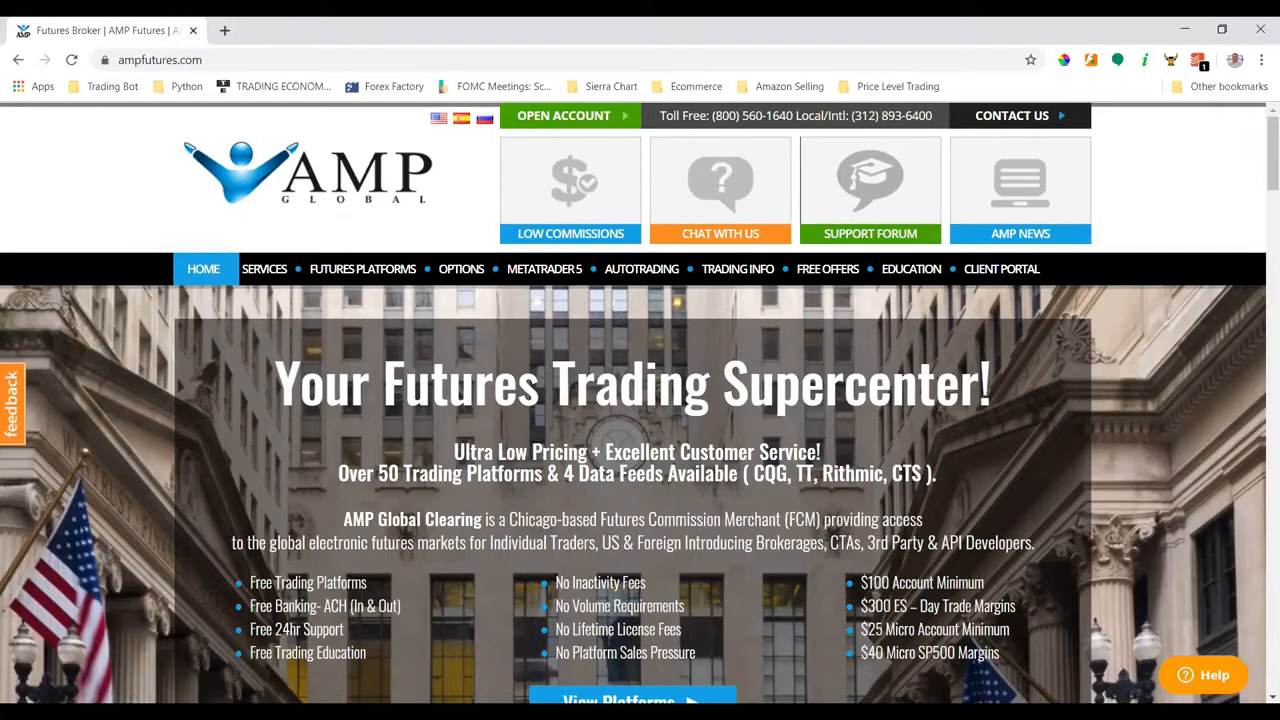
{"action": "mouse_move", "coordinate": [340, 308]}
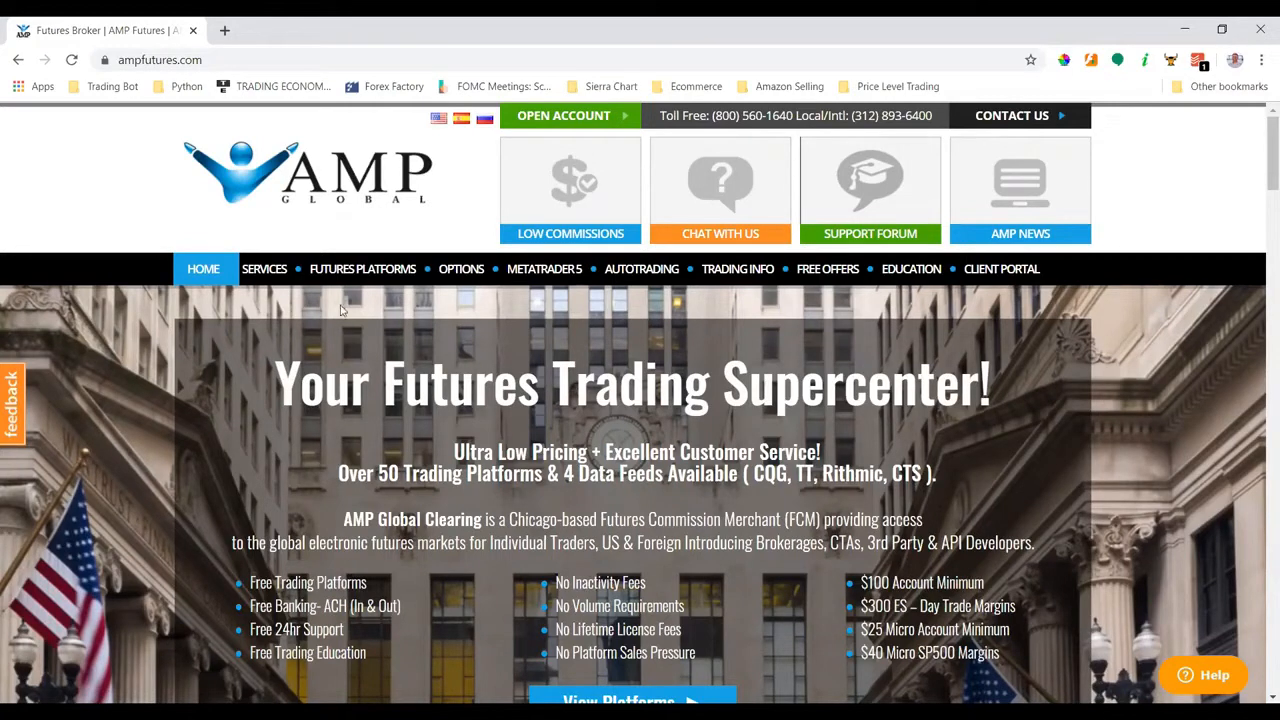
{"action": "mouse_move", "coordinate": [564, 116]}
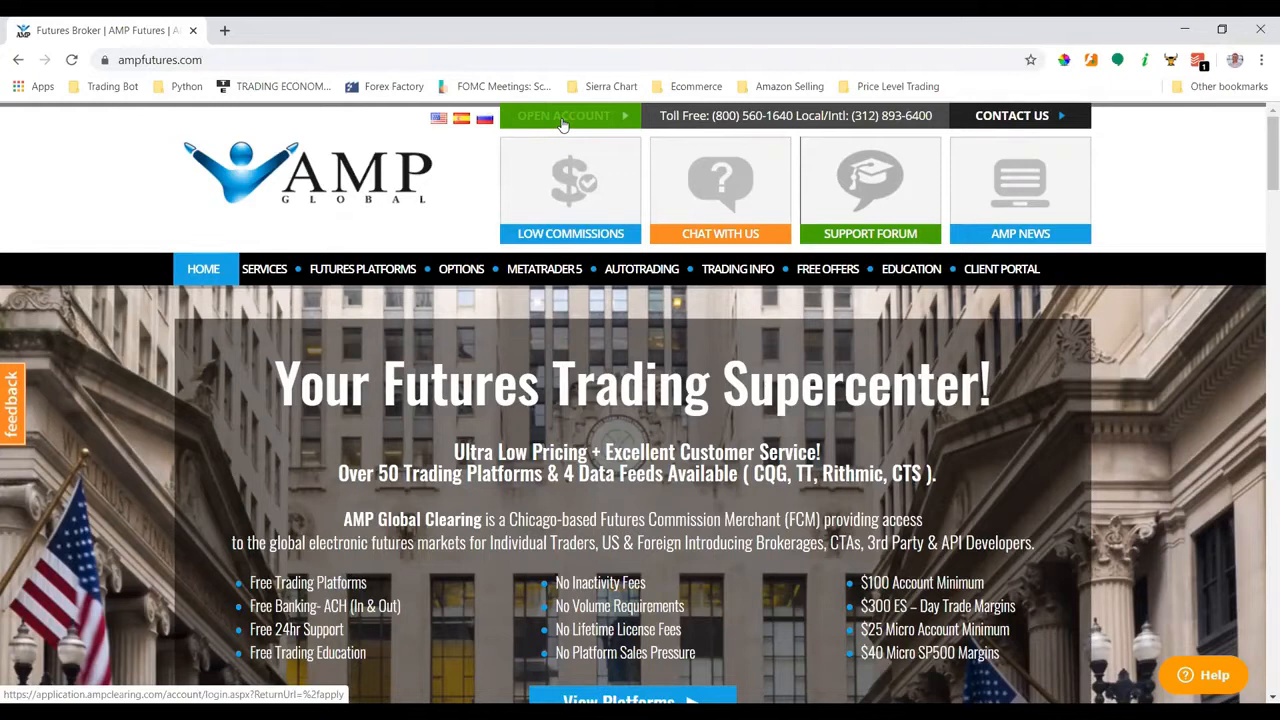
- Go to the AMP Clearing login page via OPEN ACCOUNT in the homepage top bar
{"action": "left_click", "coordinate": [564, 116]}
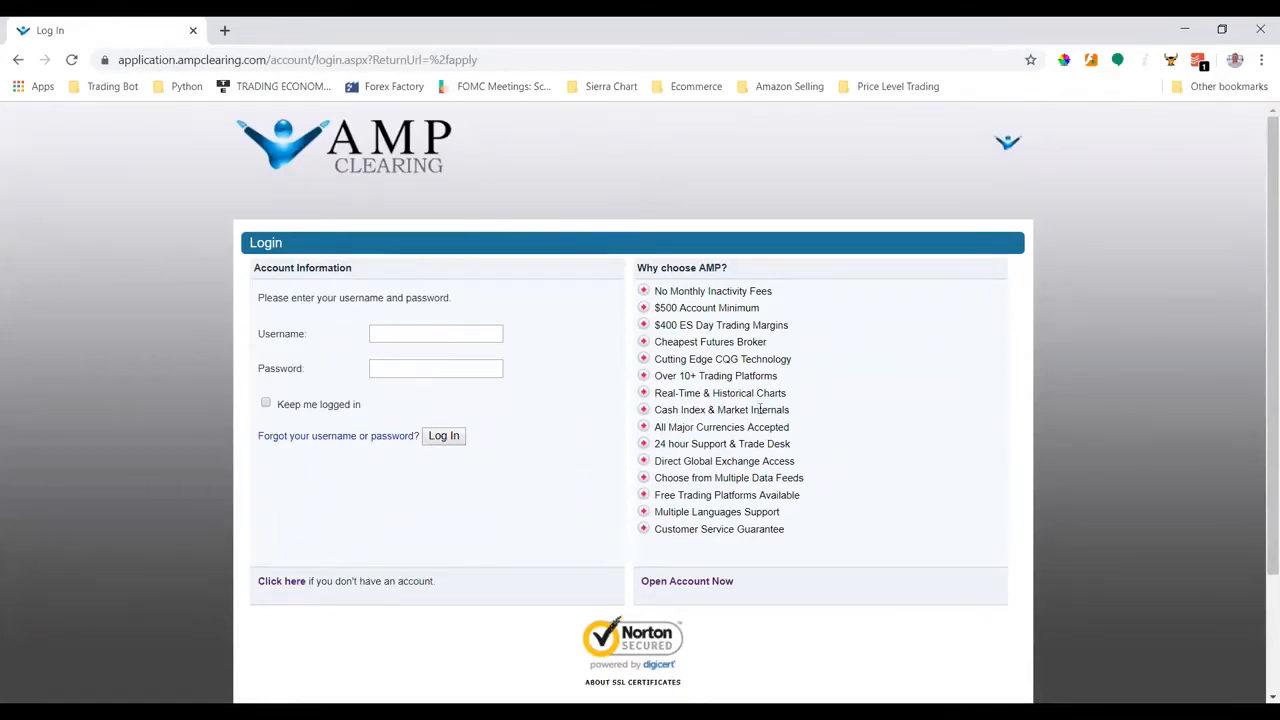
{"action": "mouse_move", "coordinate": [696, 588]}
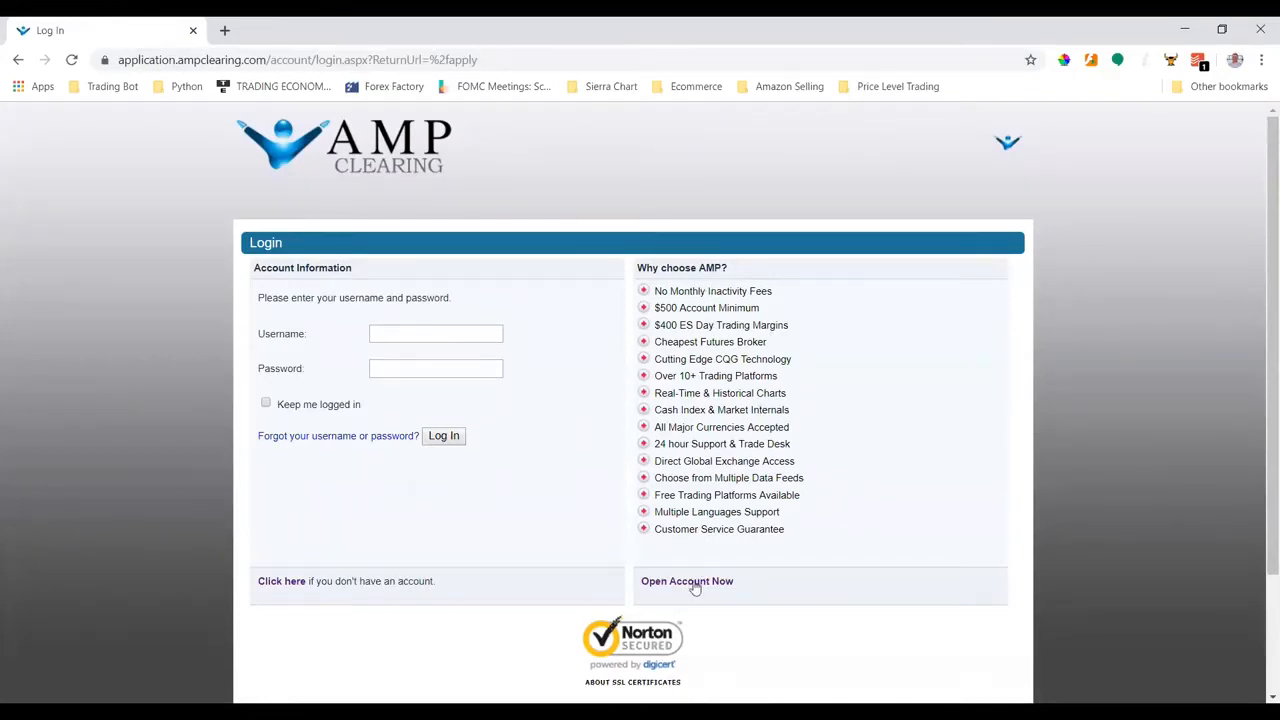
{"action": "mouse_move", "coordinate": [692, 588]}
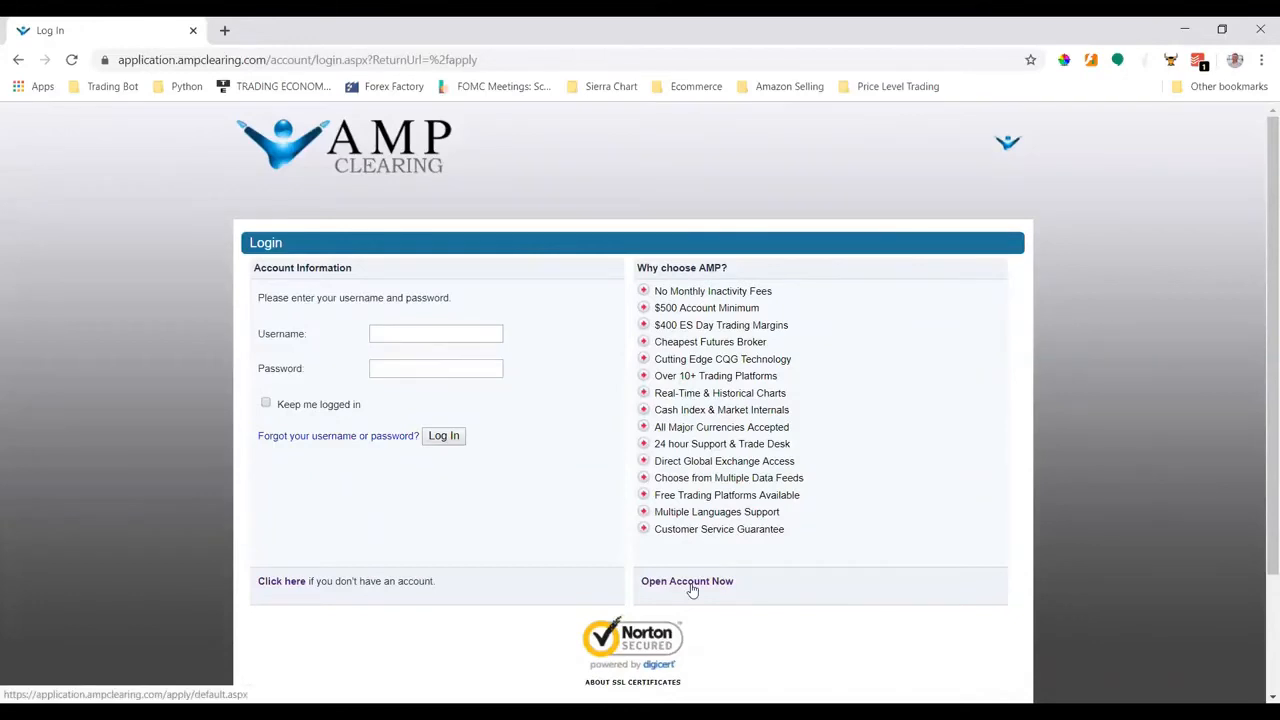
- Start a new account application with 'Open Account Now' and review the Account Type options
{"action": "left_click", "coordinate": [686, 580]}
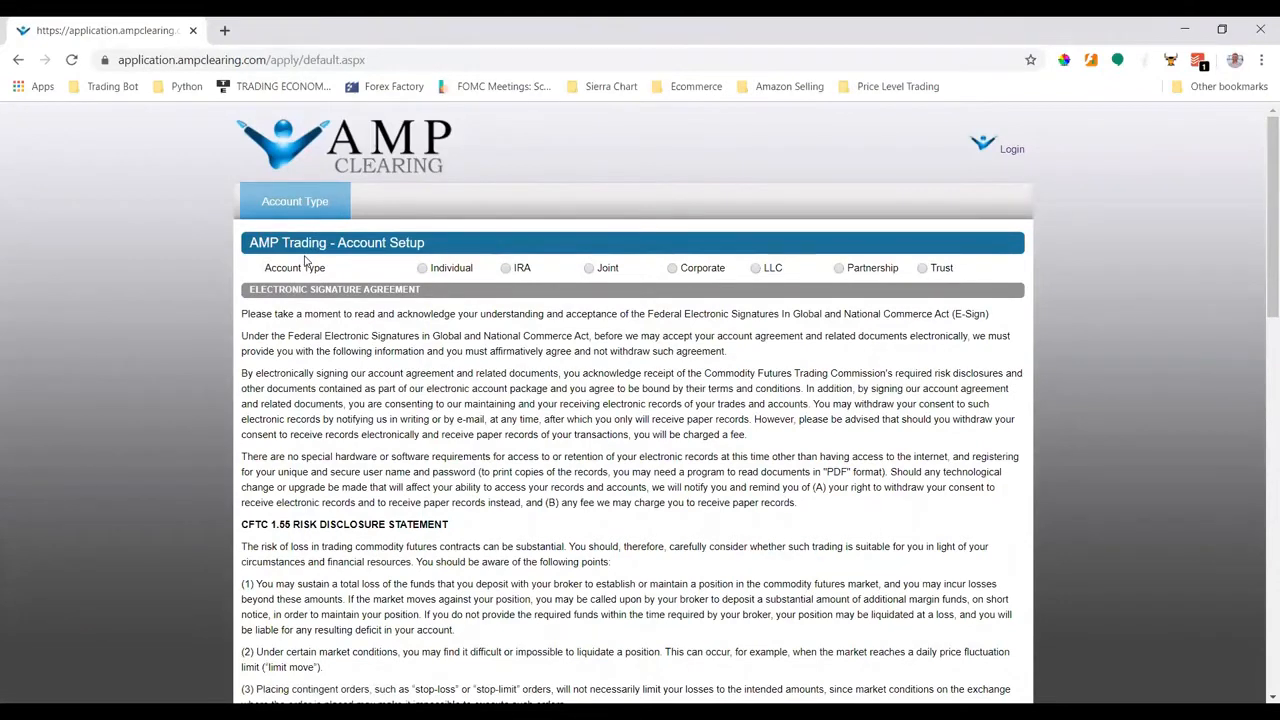
{"action": "double_click", "coordinate": [282, 268]}
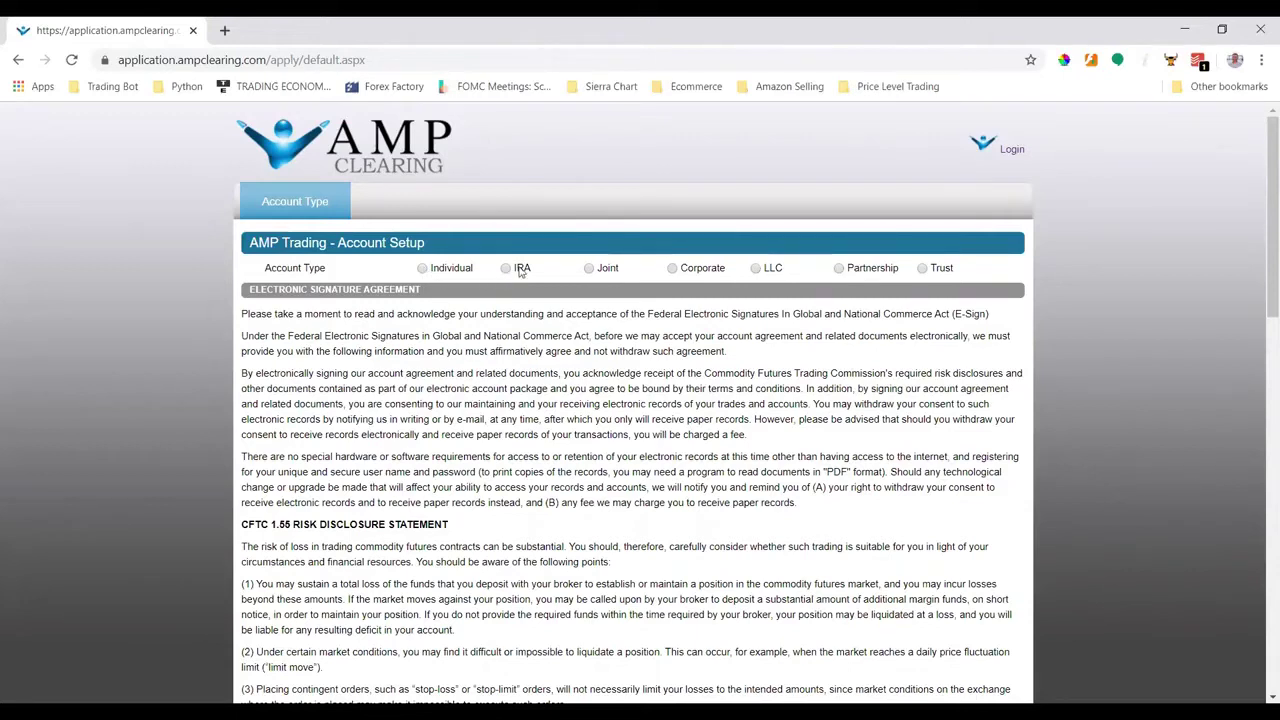
{"action": "mouse_move", "coordinate": [528, 276]}
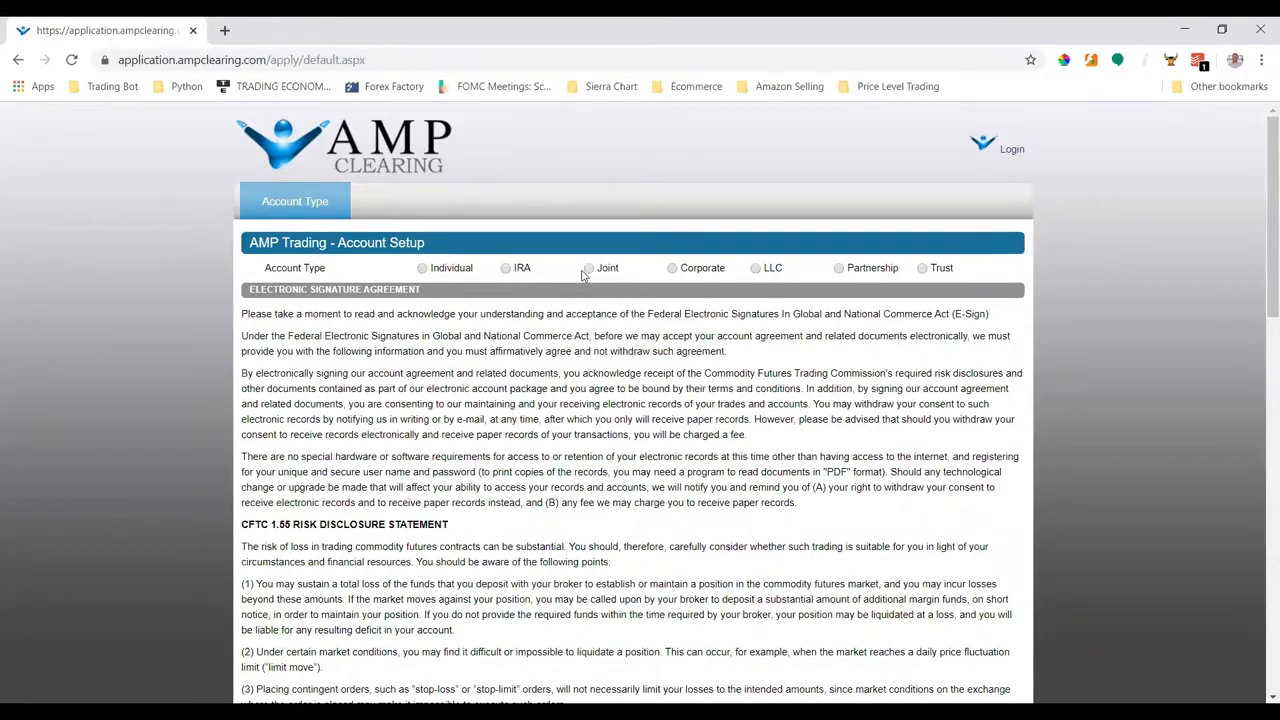
{"action": "mouse_move", "coordinate": [586, 290]}
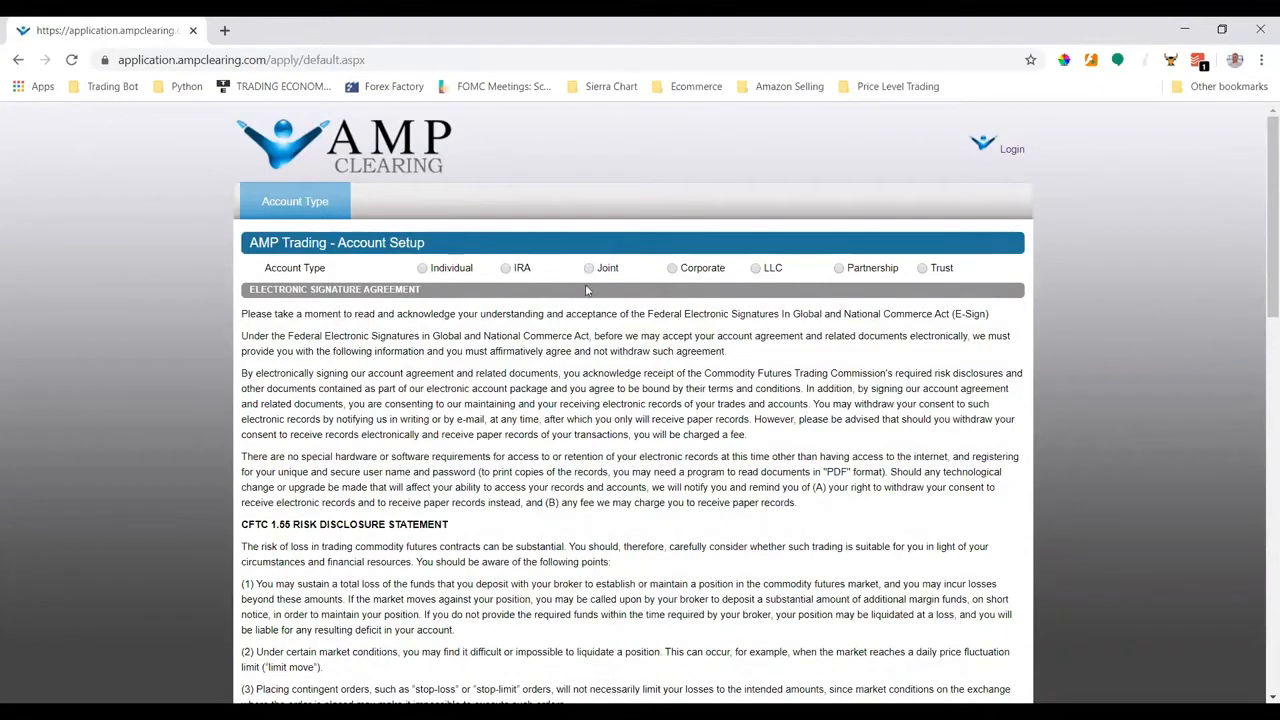
{"action": "mouse_move", "coordinate": [576, 310]}
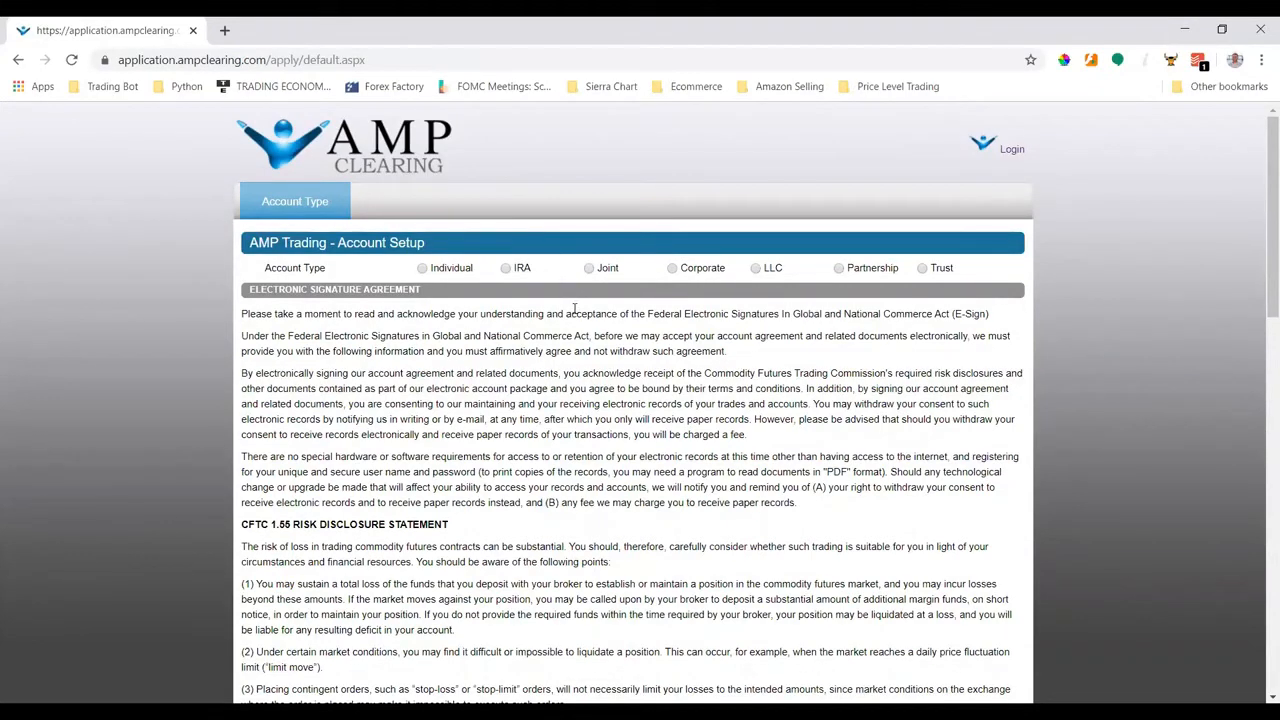
- Read the signature agreement and risk disclosures to the end and choose Begin Application
{"action": "scroll", "scroll_direction": "down", "scroll_amount": 3}
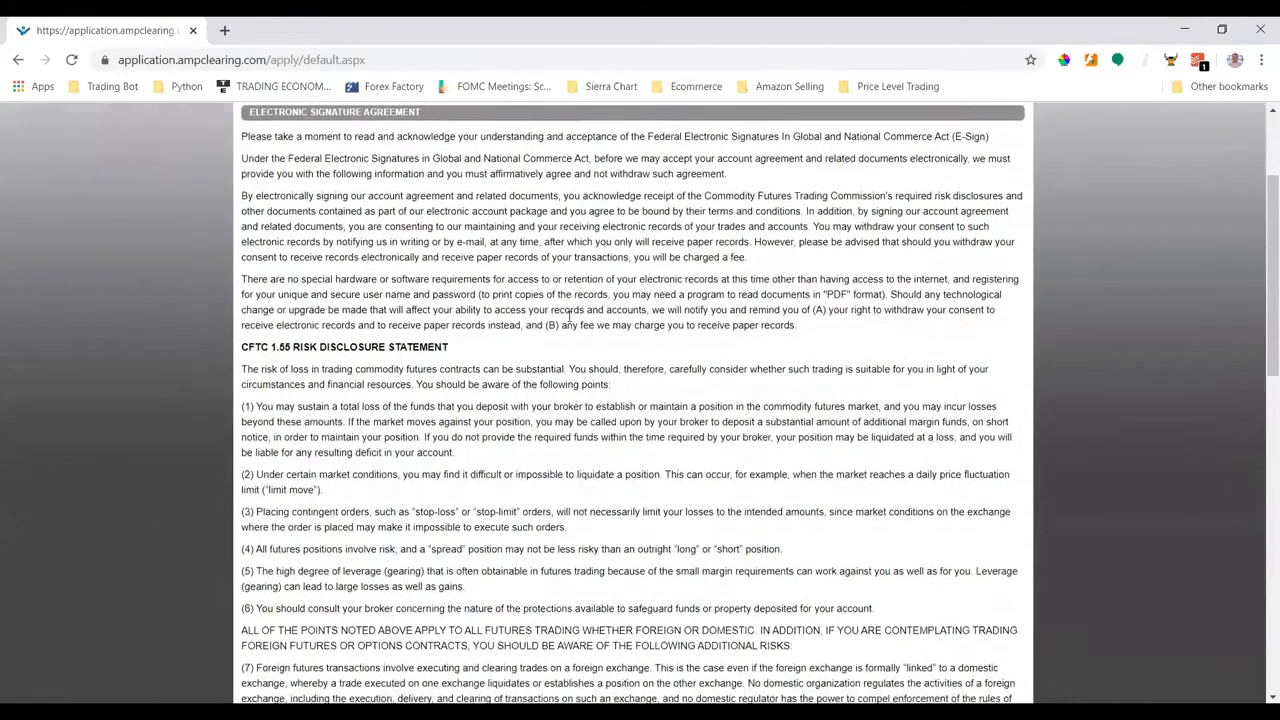
{"action": "scroll", "scroll_direction": "down", "scroll_amount": 3}
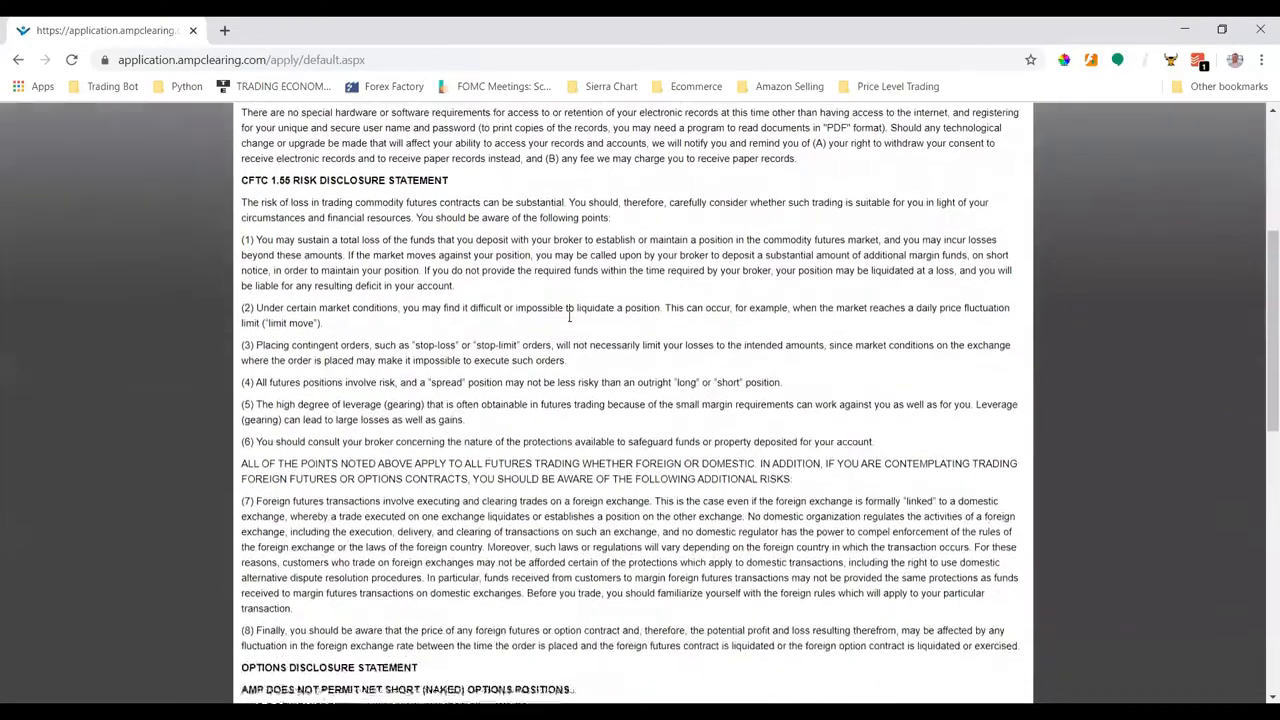
{"action": "scroll", "scroll_direction": "down", "scroll_amount": 3}
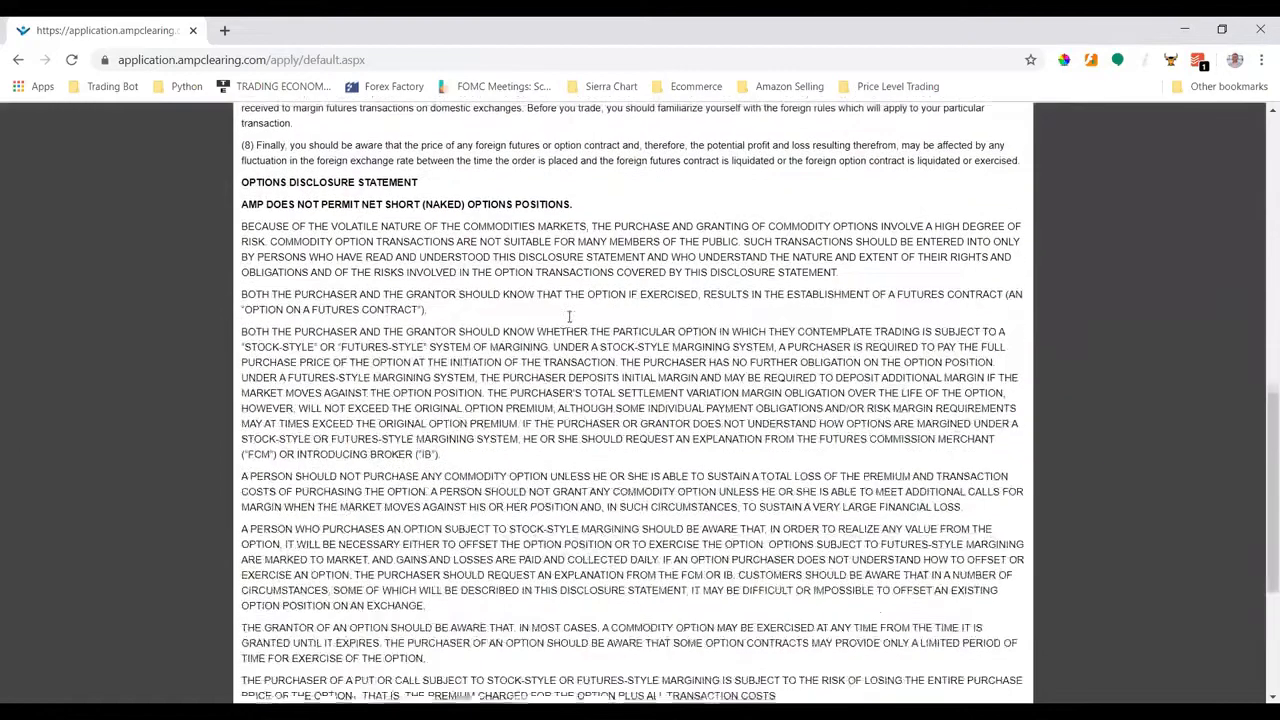
{"action": "scroll", "scroll_direction": "down", "scroll_amount": 3}
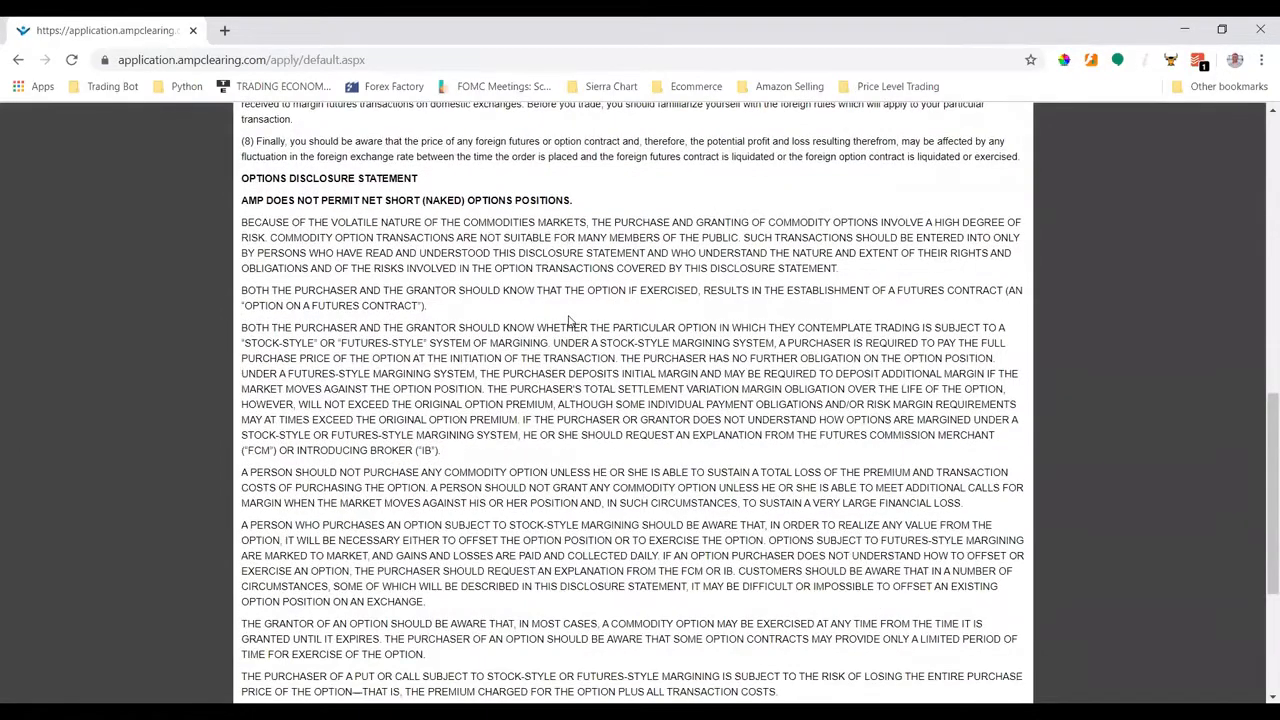
{"action": "scroll", "scroll_direction": "down", "scroll_amount": 3}
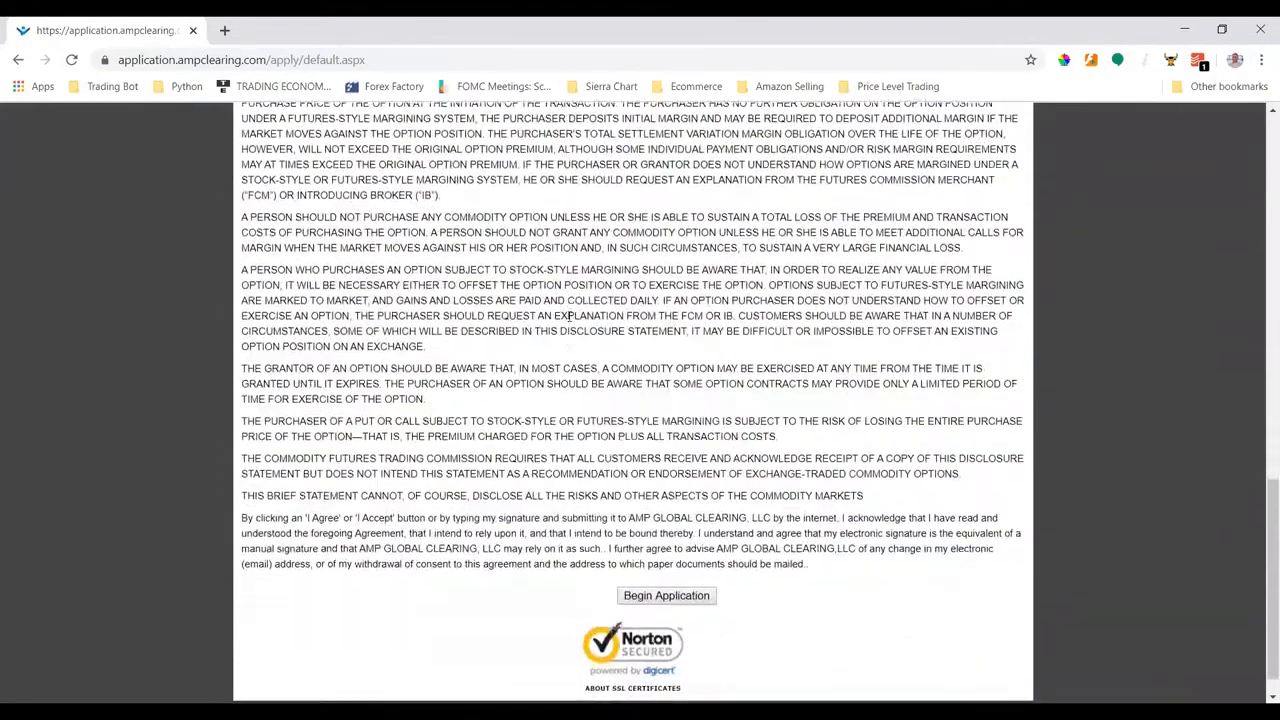
{"action": "scroll", "scroll_direction": "down", "scroll_amount": 3}
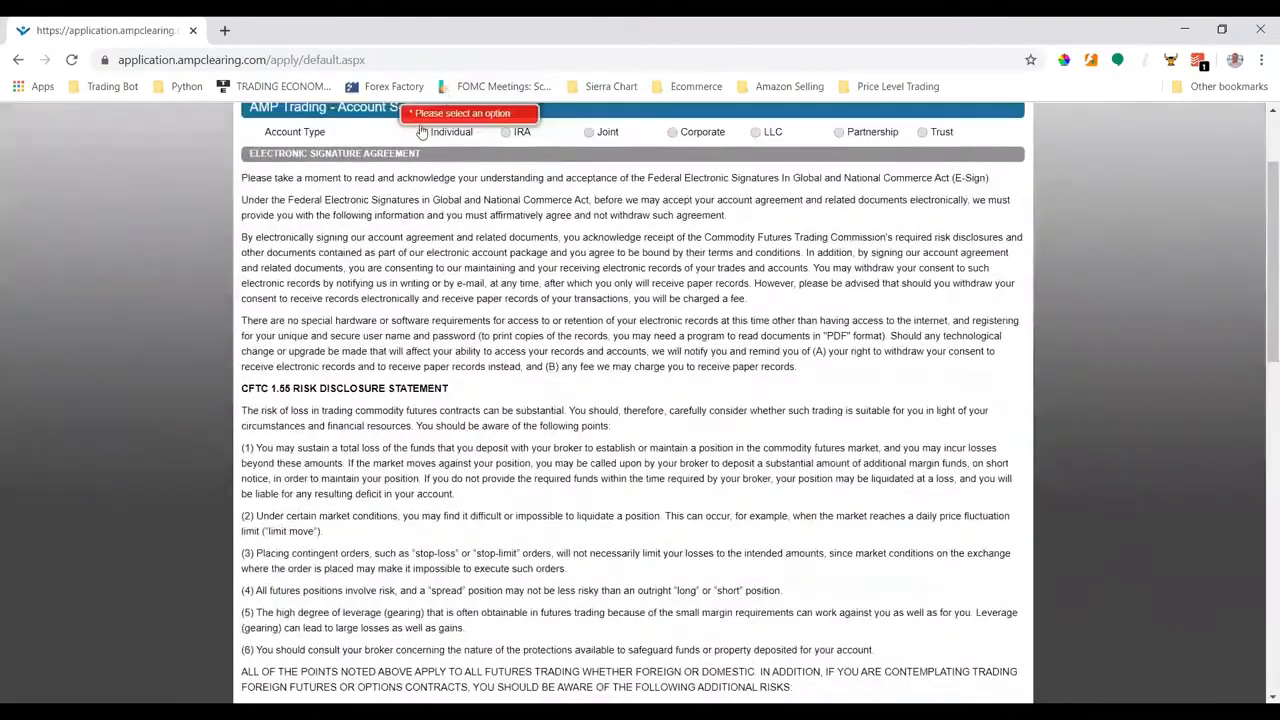
{"action": "scroll", "scroll_direction": "down", "scroll_amount": 3}
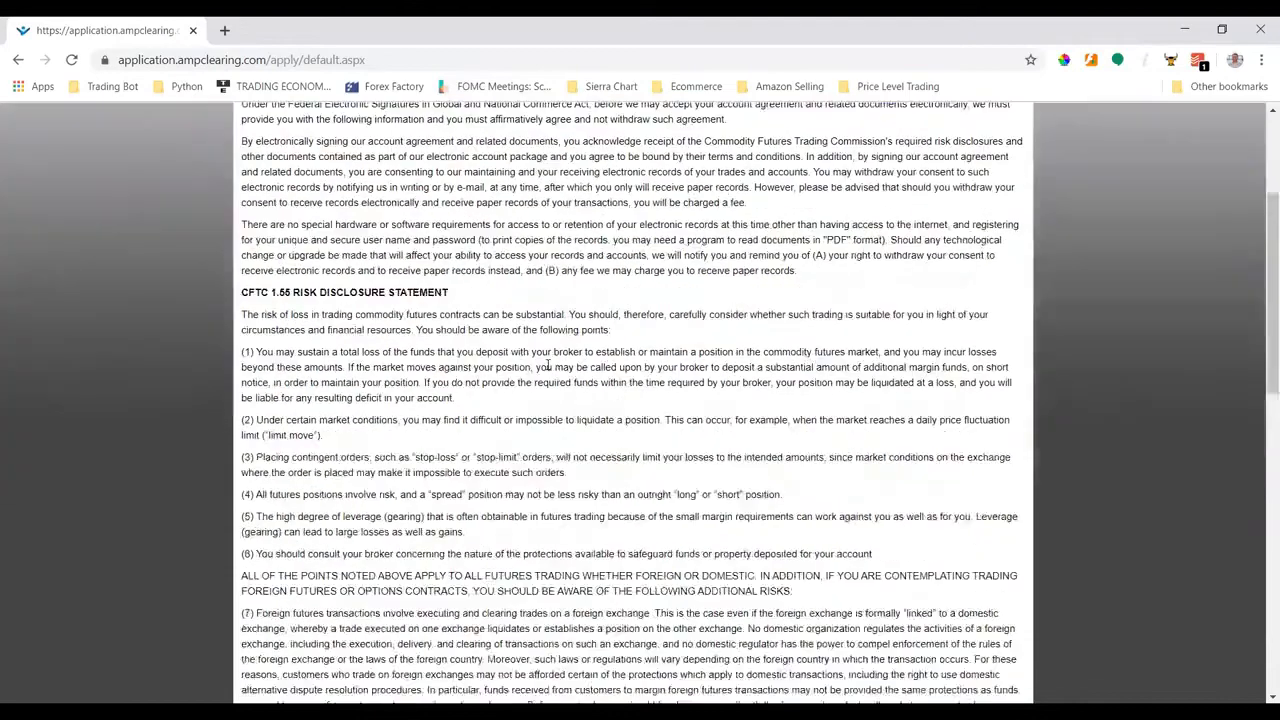
{"action": "scroll", "scroll_direction": "down", "scroll_amount": 3}
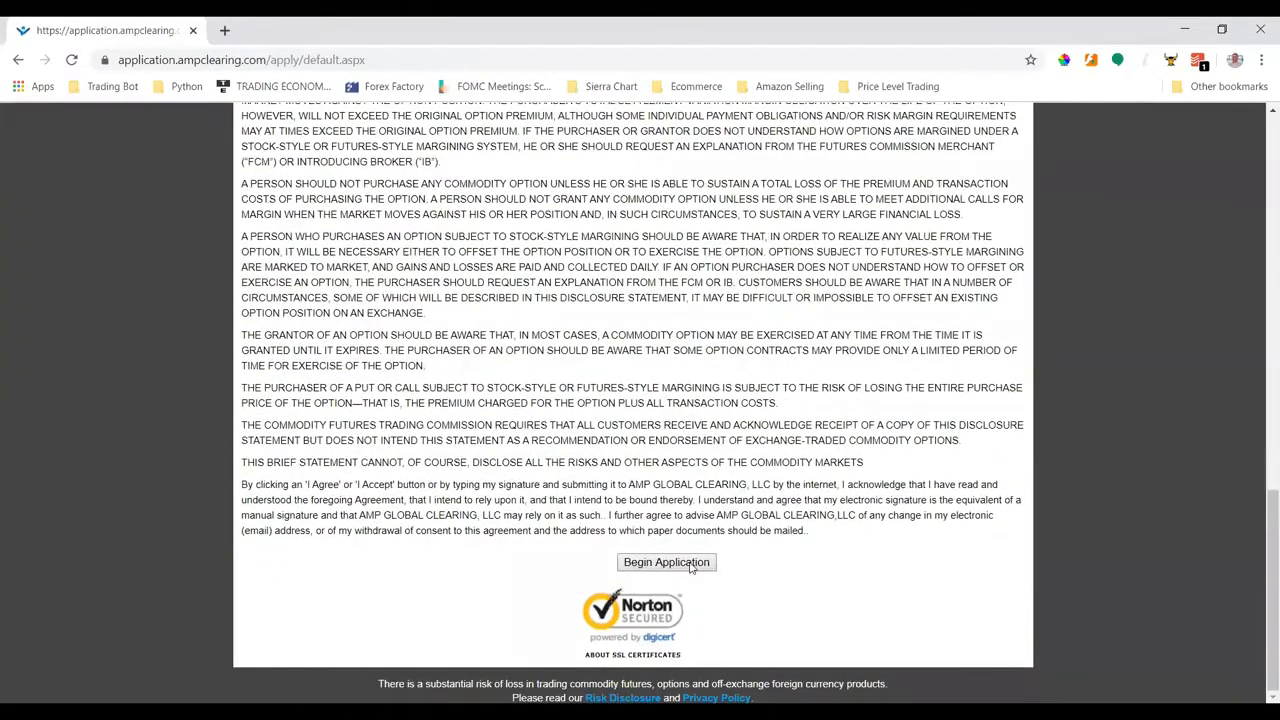
{"action": "left_click", "coordinate": [666, 564]}
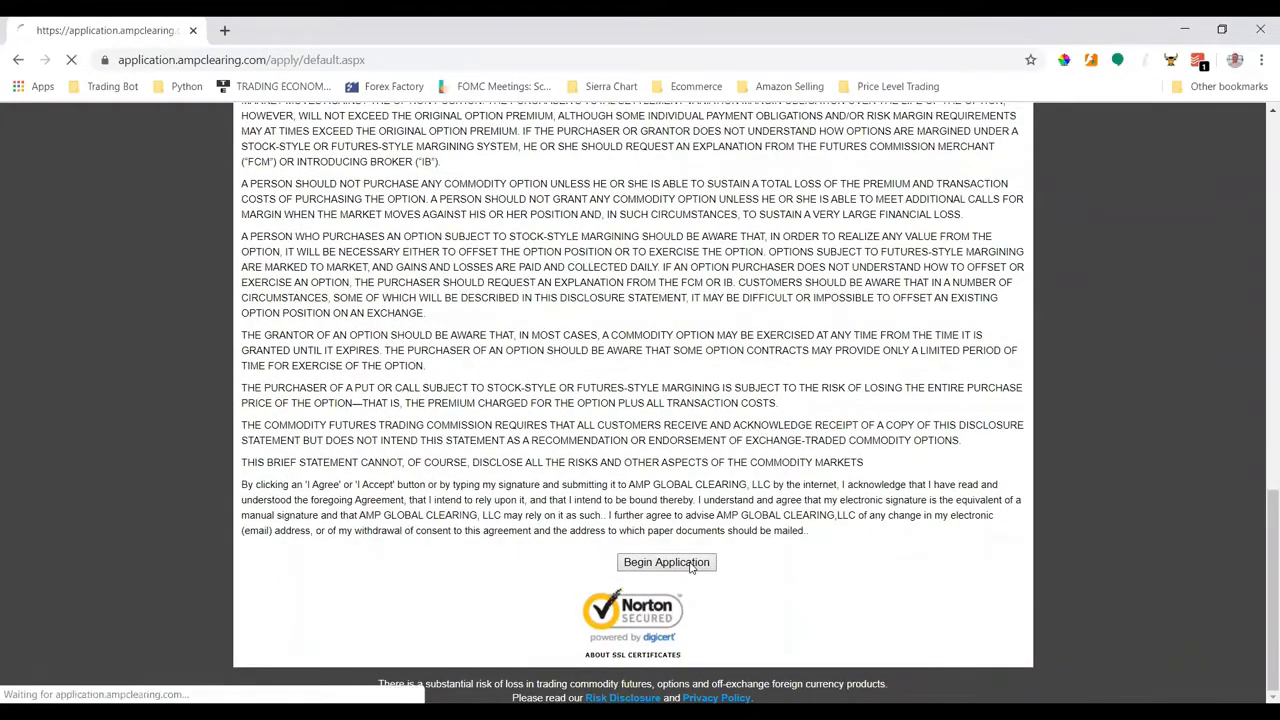
- Begin the application again to reach the primary account holder User Info form
{"action": "left_click", "coordinate": [666, 562]}
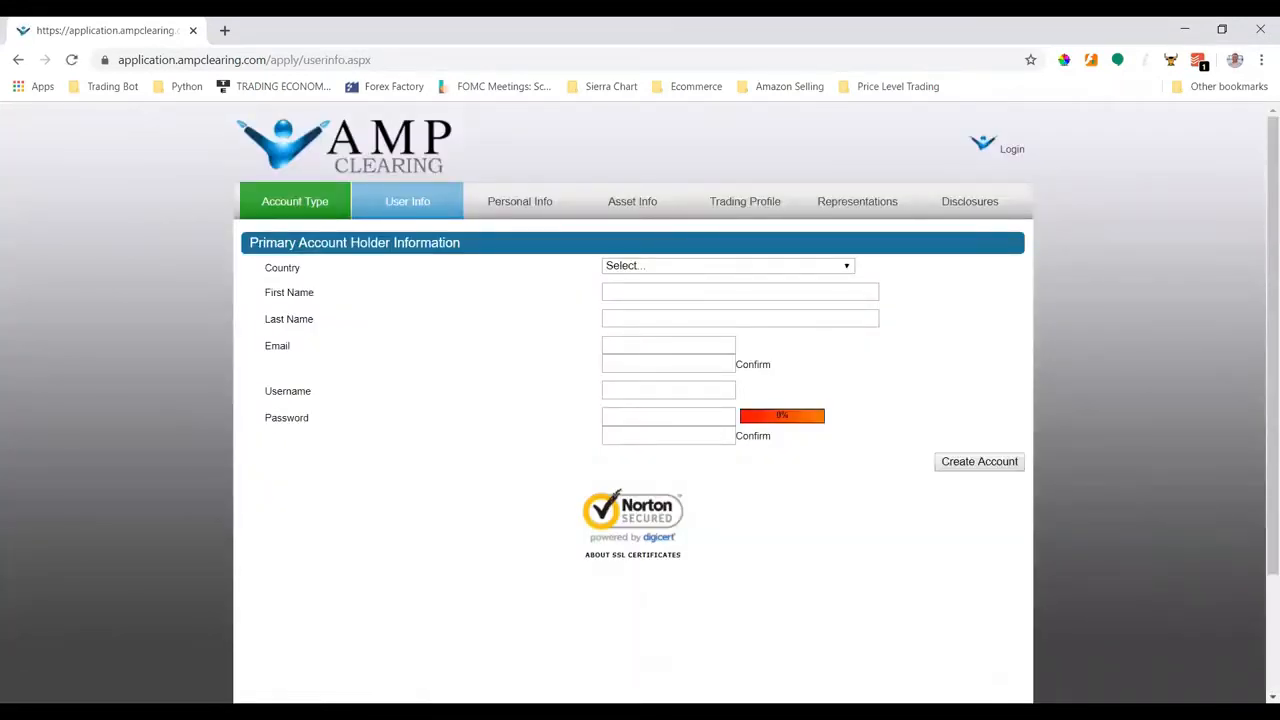
{"action": "mouse_move", "coordinate": [136, 388]}
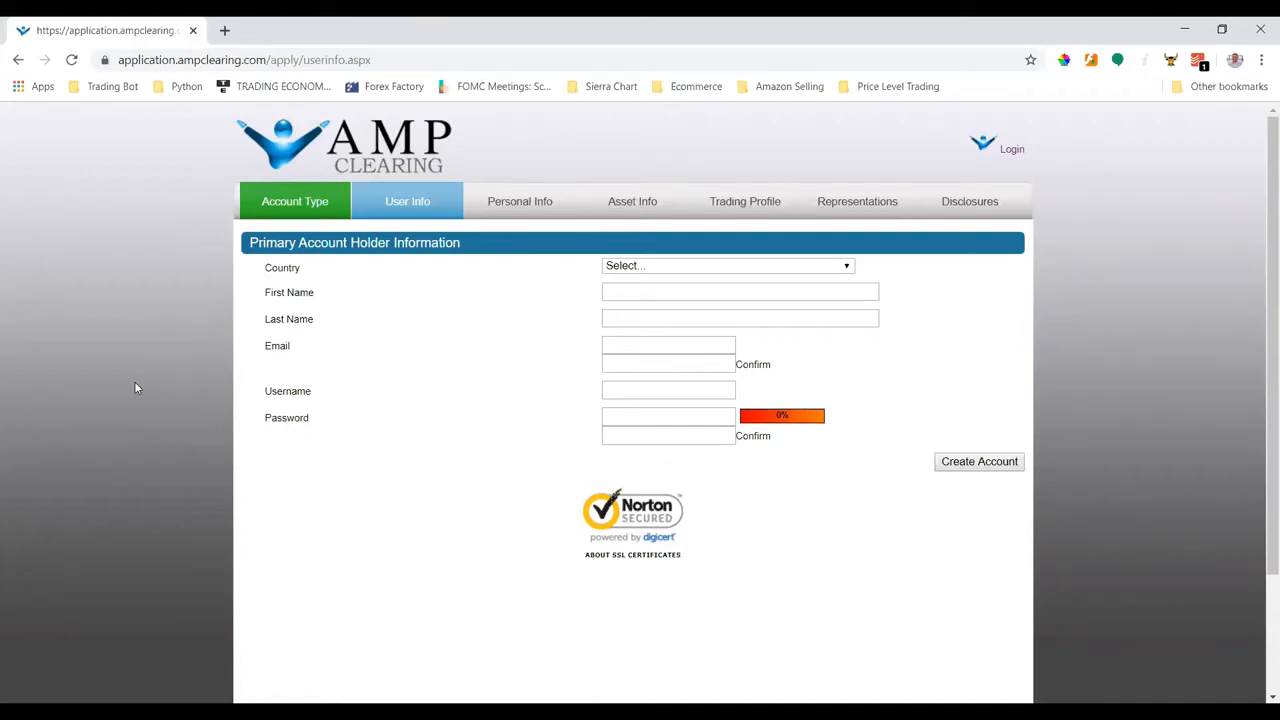
{"action": "mouse_move", "coordinate": [544, 298]}
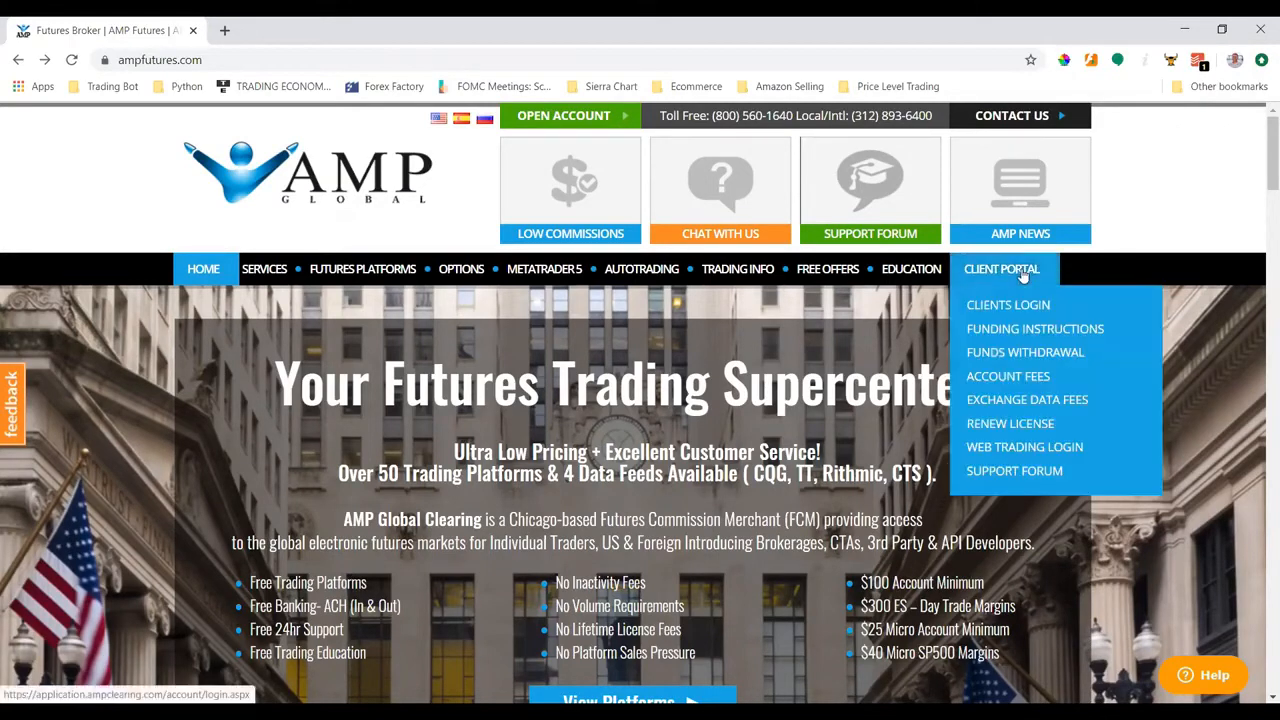
{"action": "mouse_move", "coordinate": [1016, 308]}
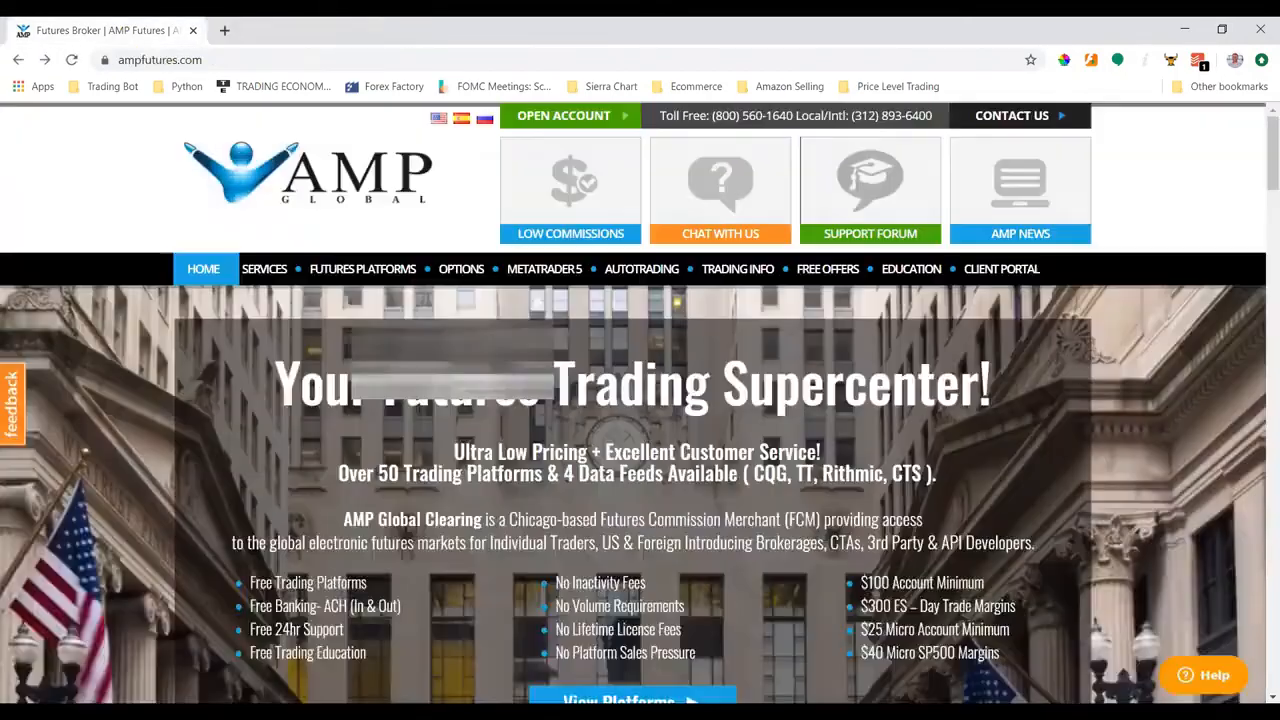
- Reach the AMP Clearing client login page from the CLIENT PORTAL menu's Clients Login
{"action": "left_click", "coordinate": [1000, 268]}
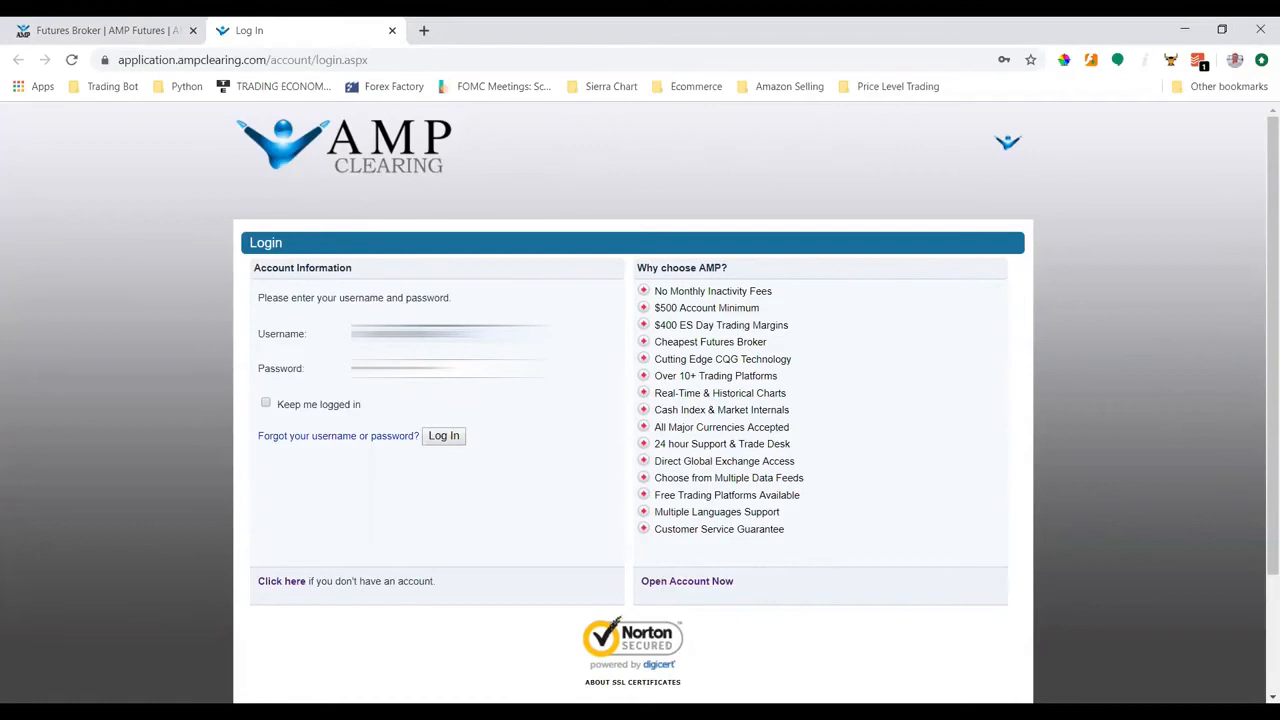
- Log in to the client portal and show the Banking options with Wiring Instructions
{"action": "left_click", "coordinate": [444, 436]}
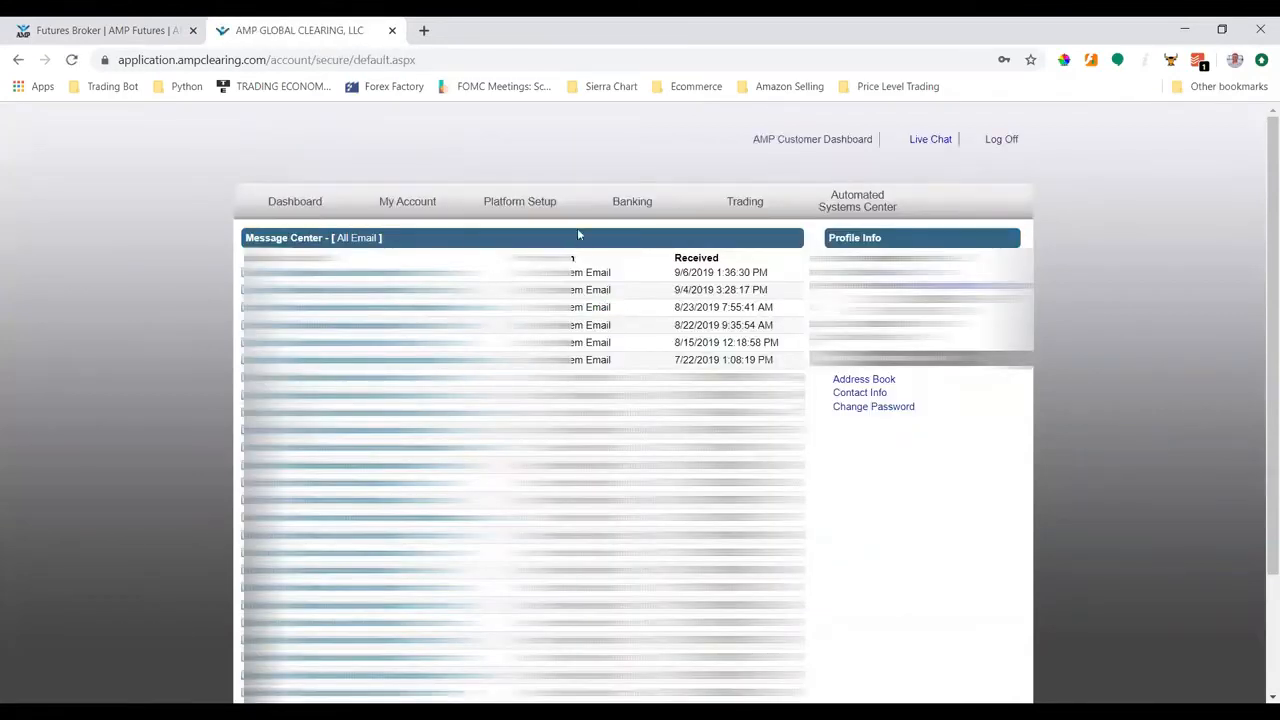
{"action": "left_click", "coordinate": [632, 200]}
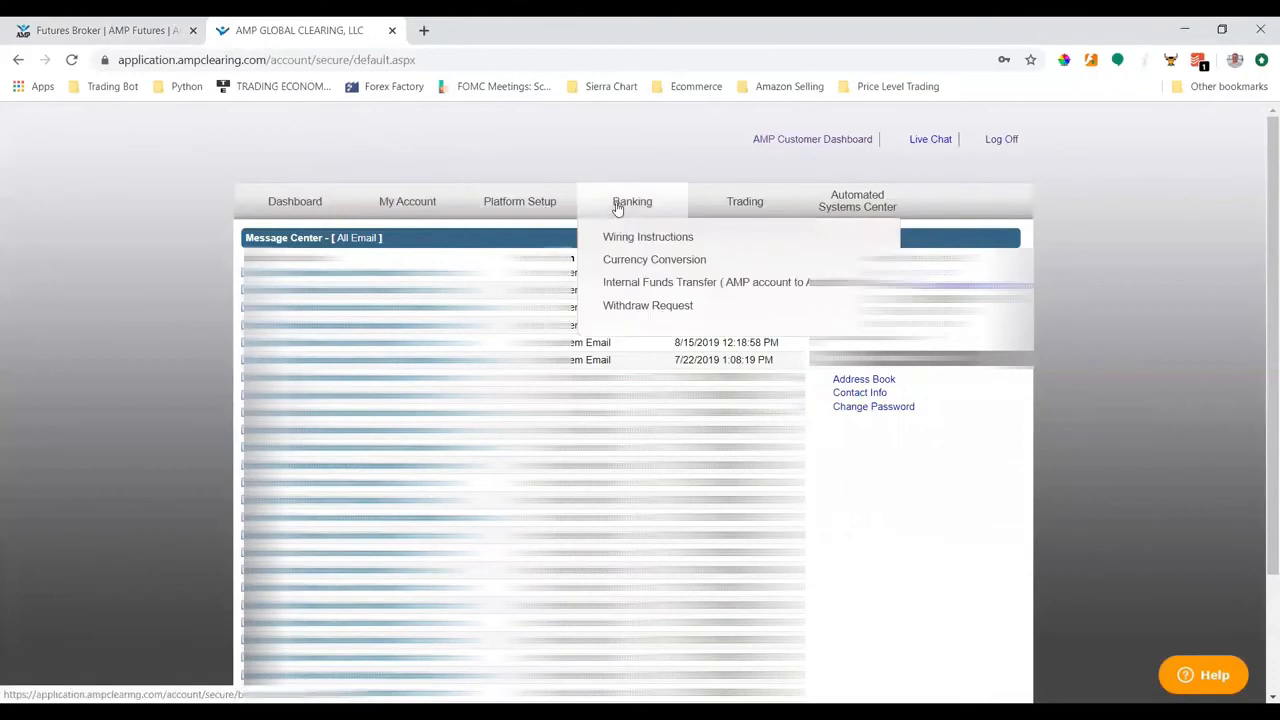
{"action": "mouse_move", "coordinate": [628, 242]}
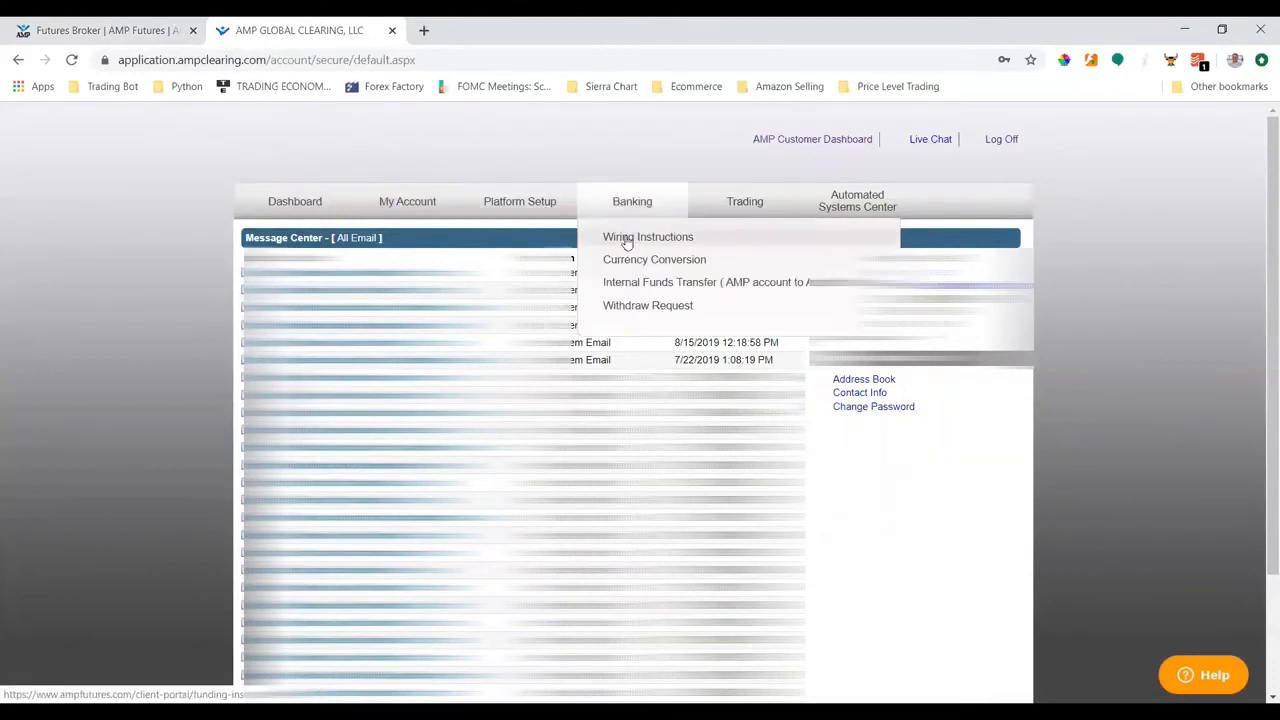